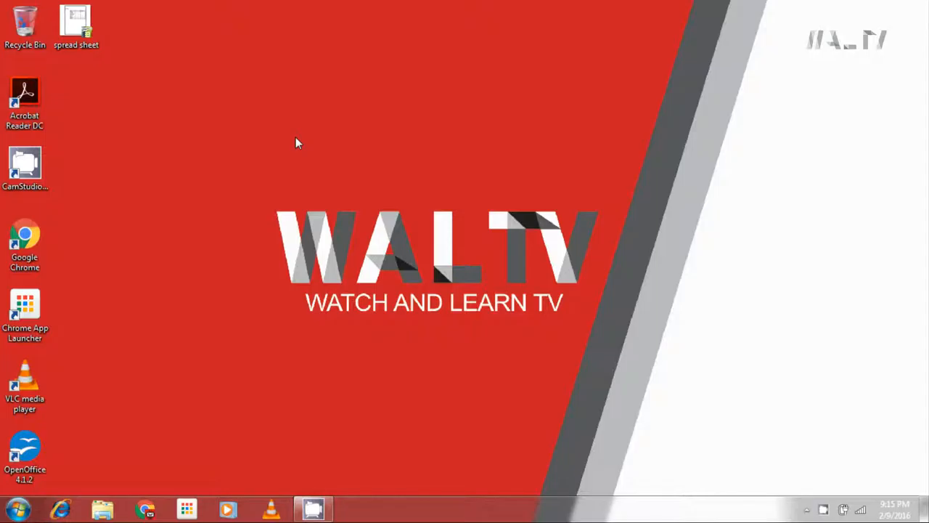
mouse_move(120, 67)
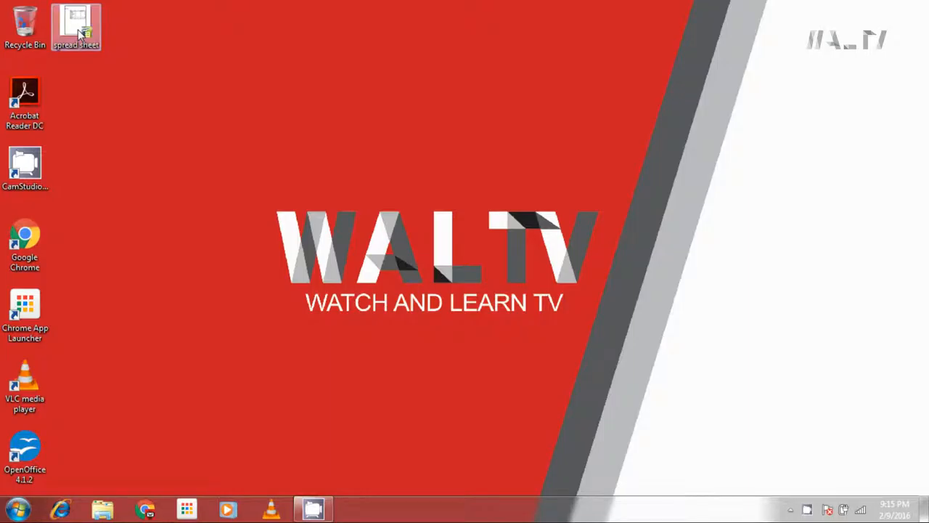
- Open the 'spread sheet' workbook and select cells around the My sales table
double_click(76, 26)
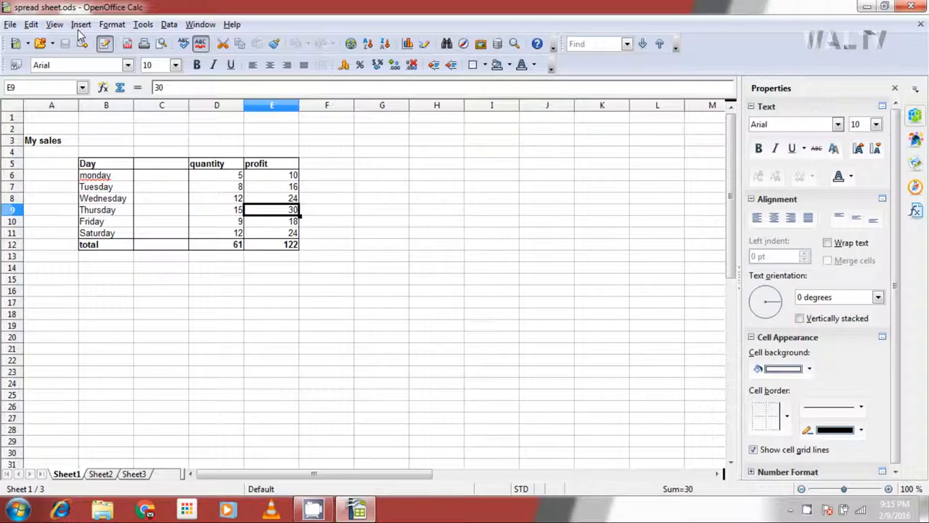
mouse_move(182, 180)
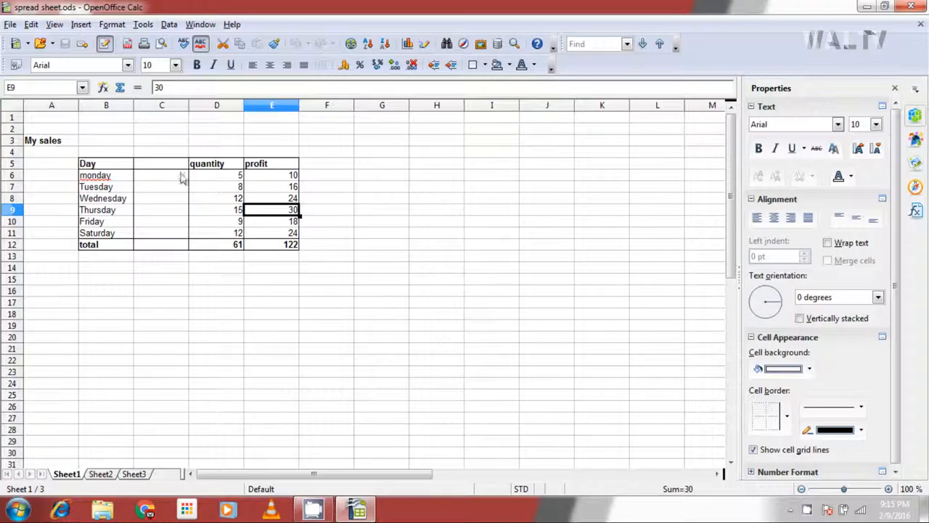
left_click(492, 244)
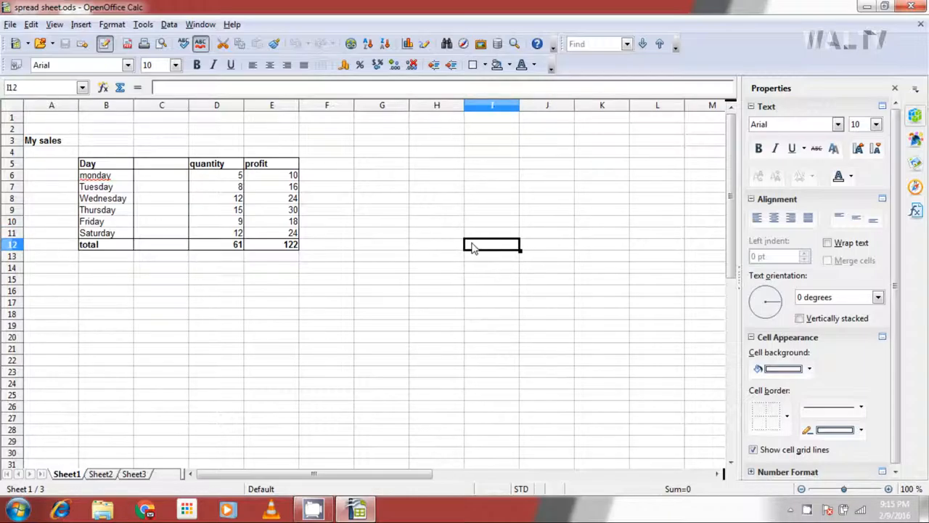
mouse_move(376, 224)
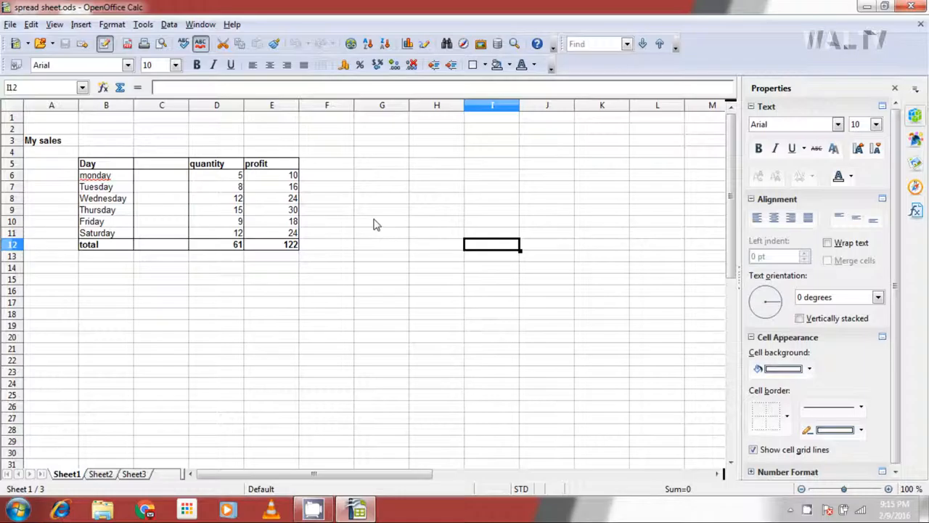
mouse_move(337, 200)
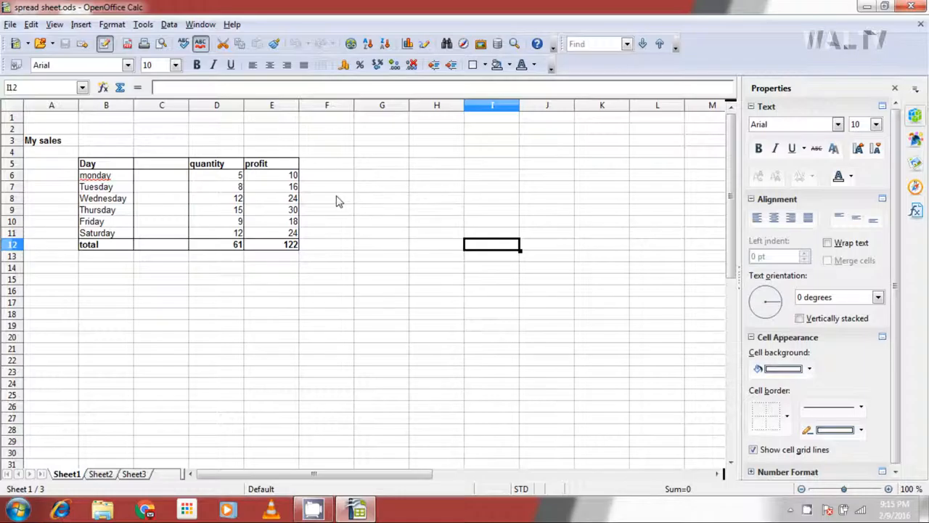
left_click_drag(327, 197, 493, 291)
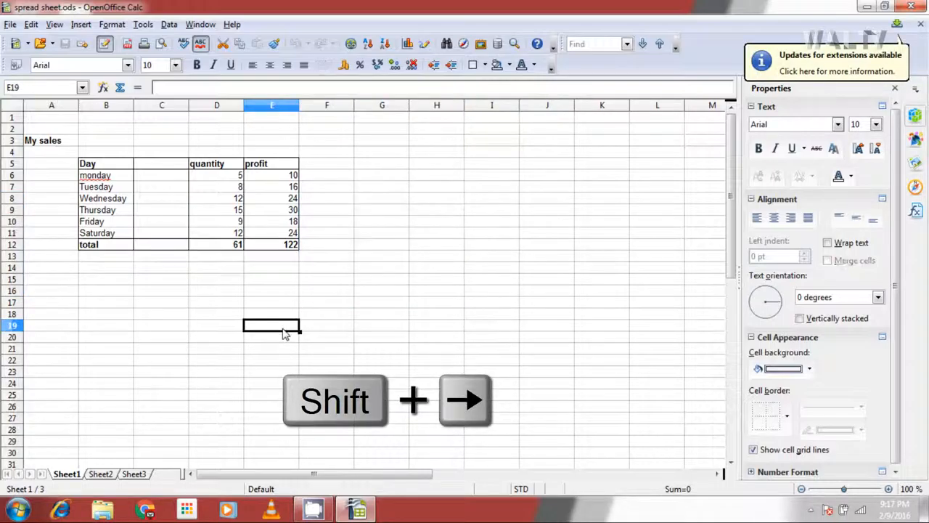
key("shift+right")
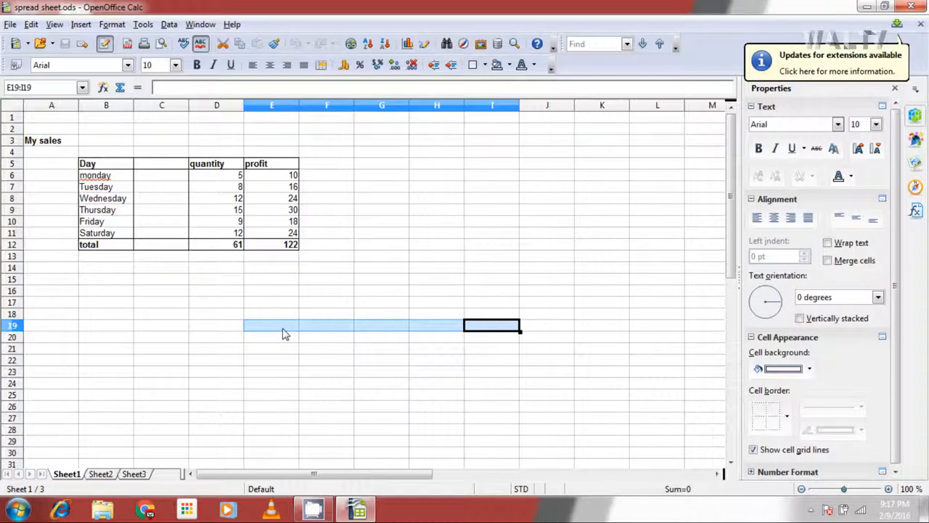
mouse_move(189, 360)
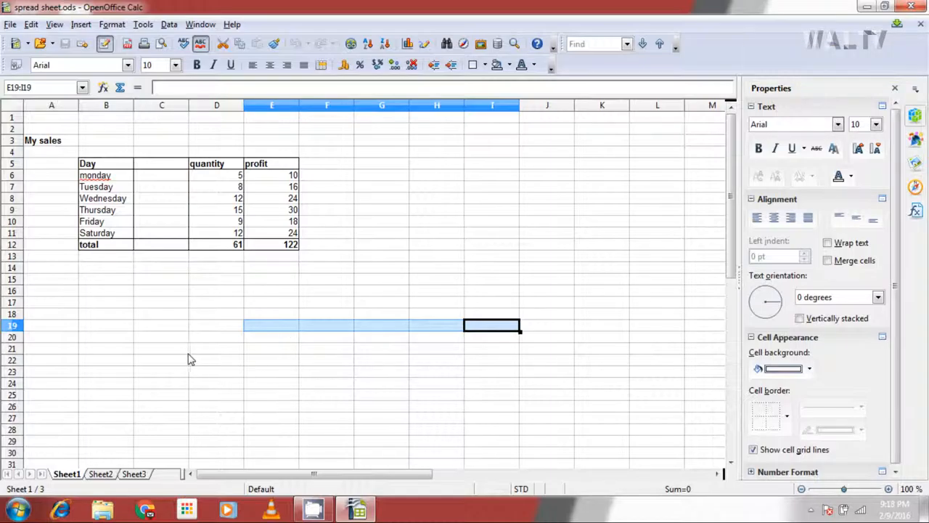
left_click(216, 349)
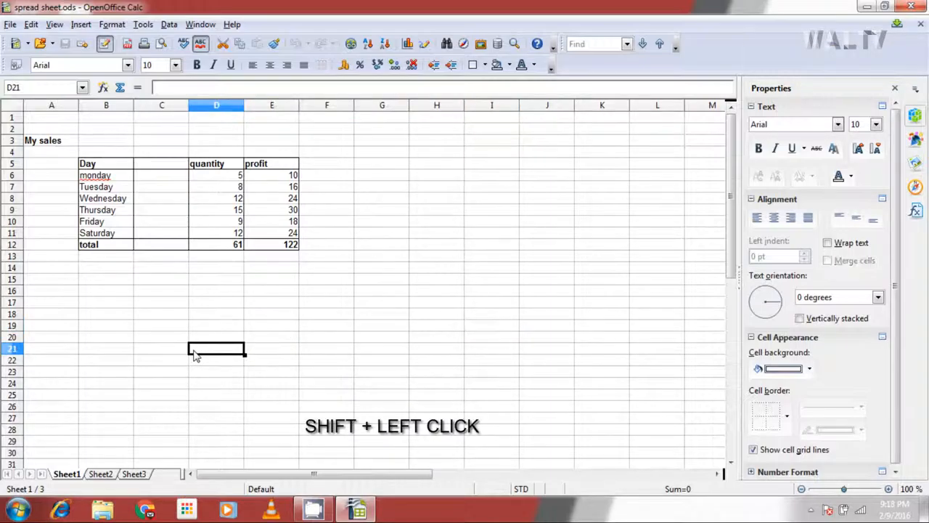
left_click(602, 349)
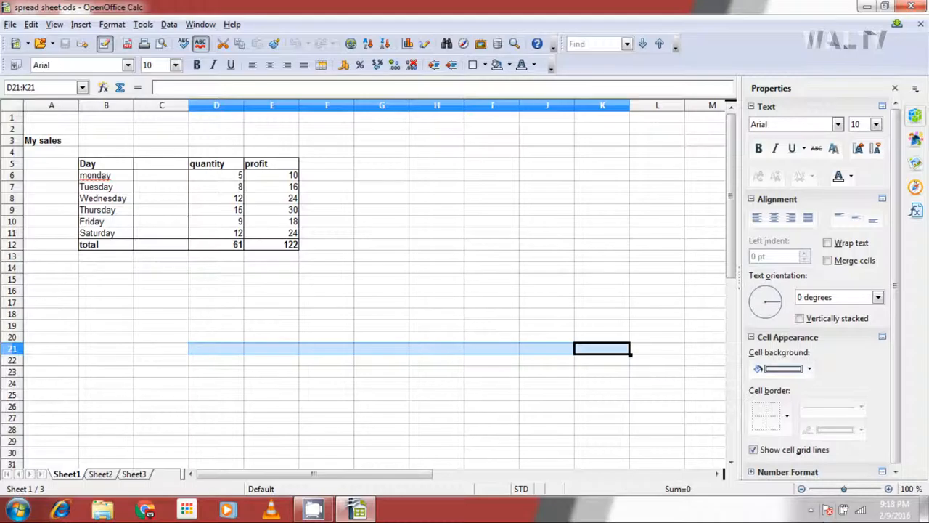
left_click(161, 197)
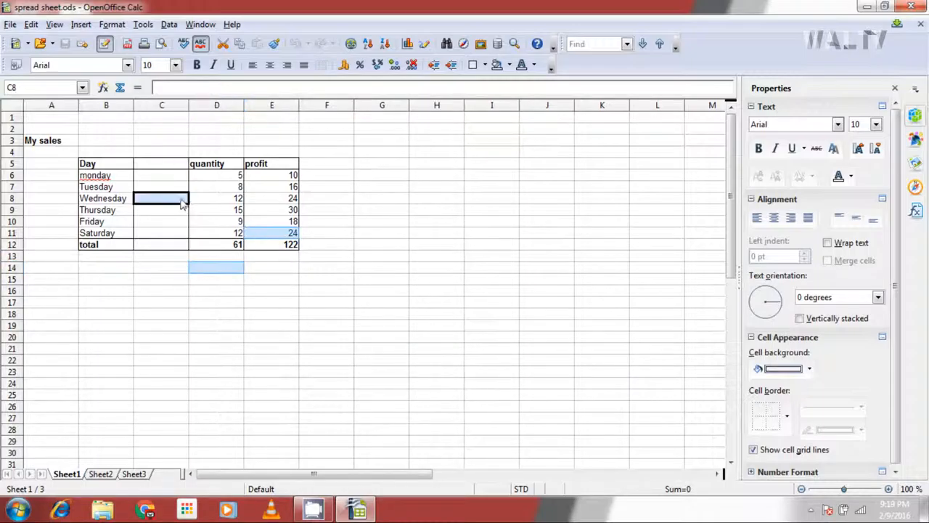
- Select all of row 18 from C18 with Shift+Space, then select cell E15
left_click(106, 210)
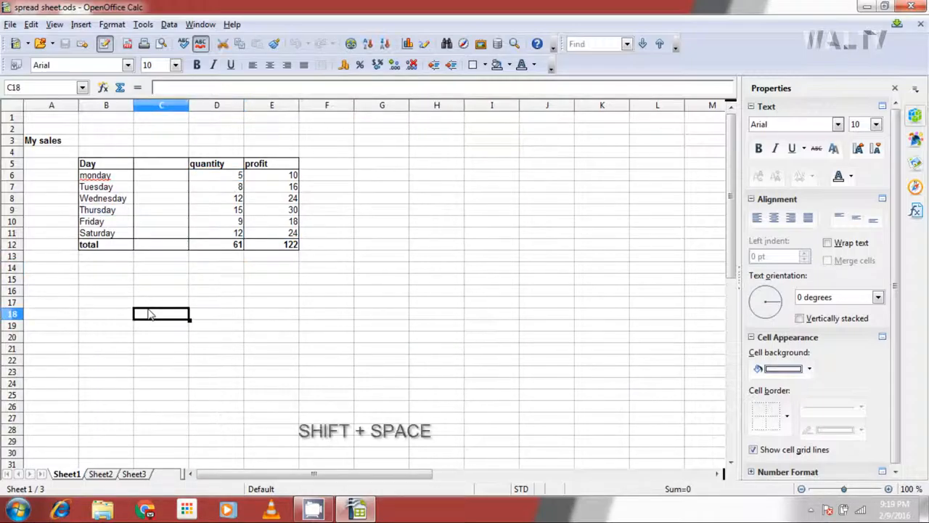
key("shift+space")
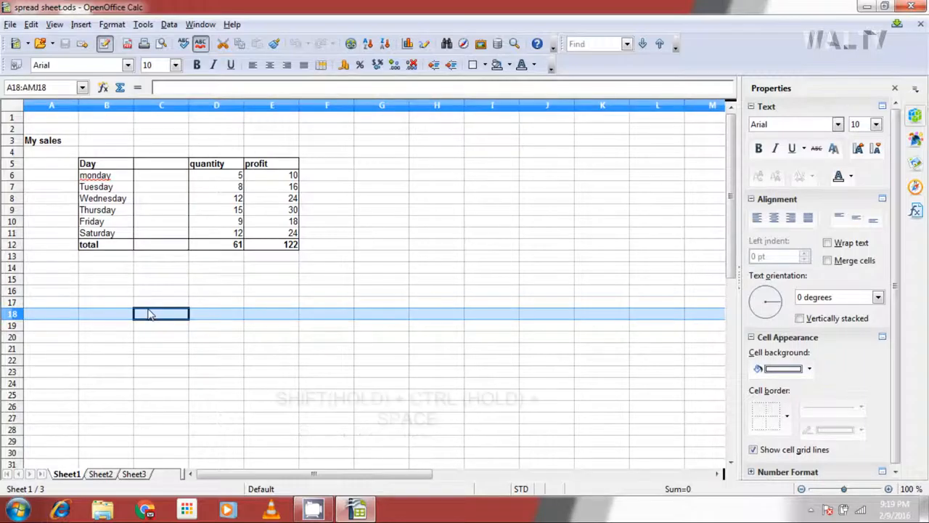
mouse_move(119, 363)
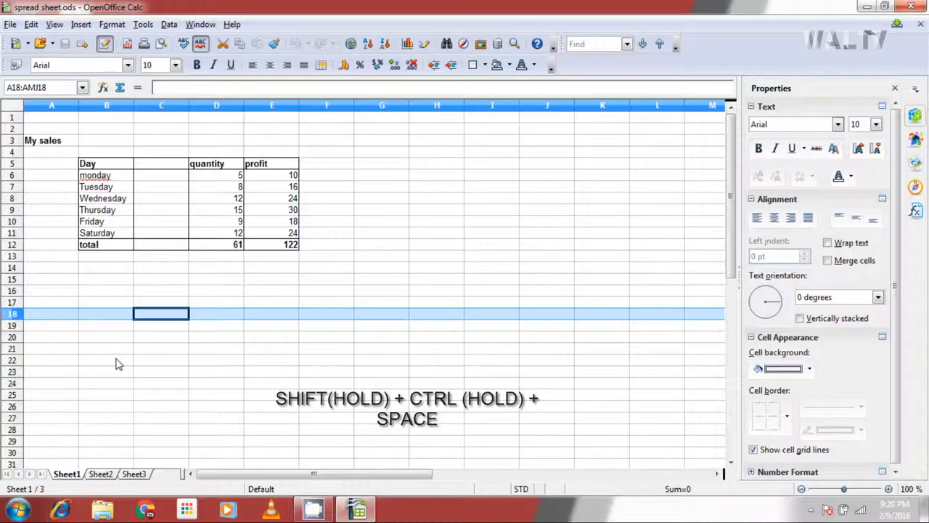
left_click(327, 279)
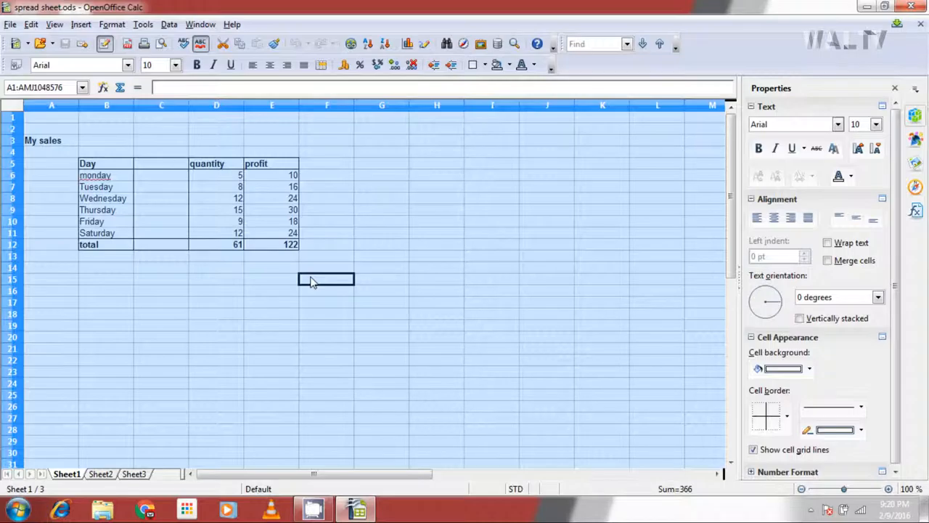
- Enter the letter string 'abcdefghijklmnopqrst' into cell G14
left_click(381, 232)
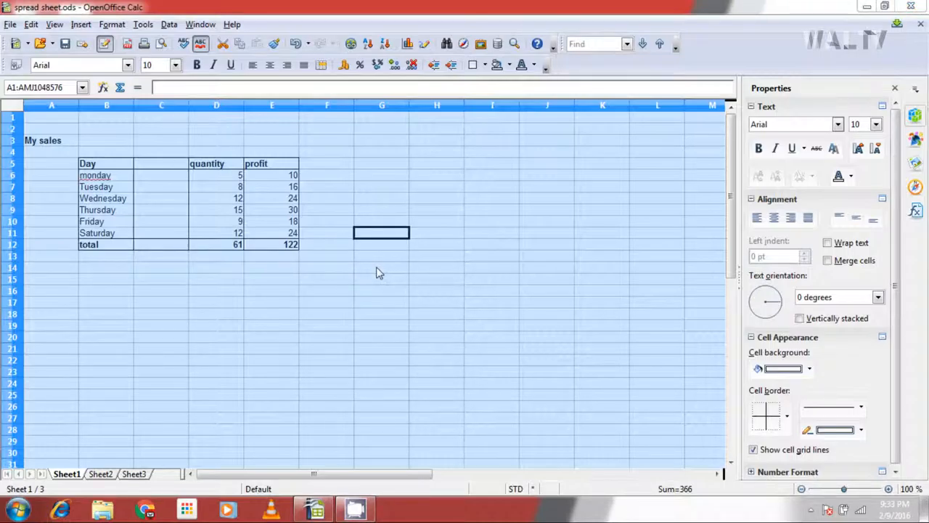
left_click(381, 267)
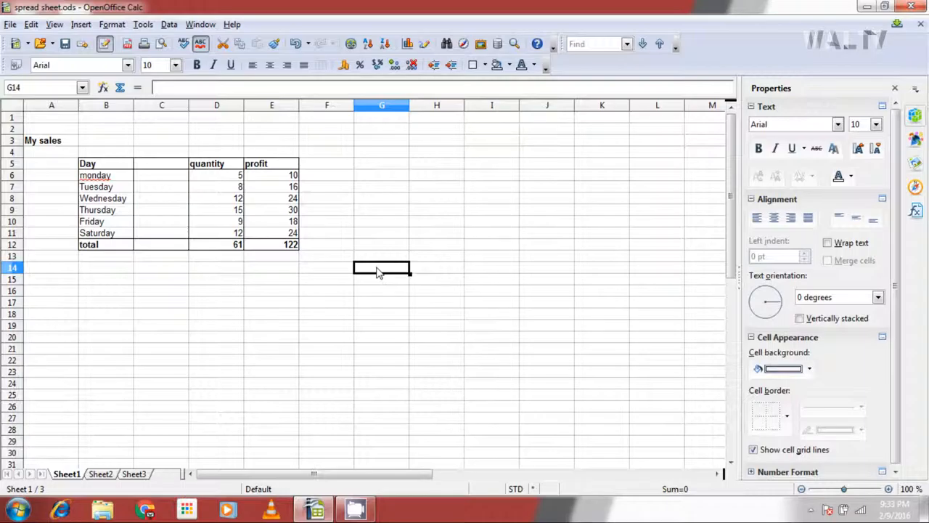
type("a")
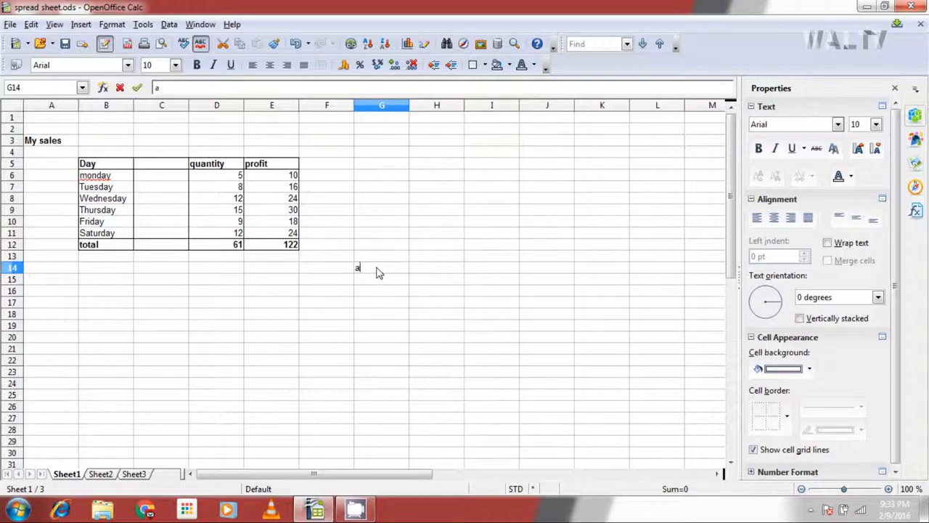
type("bcdefgh")
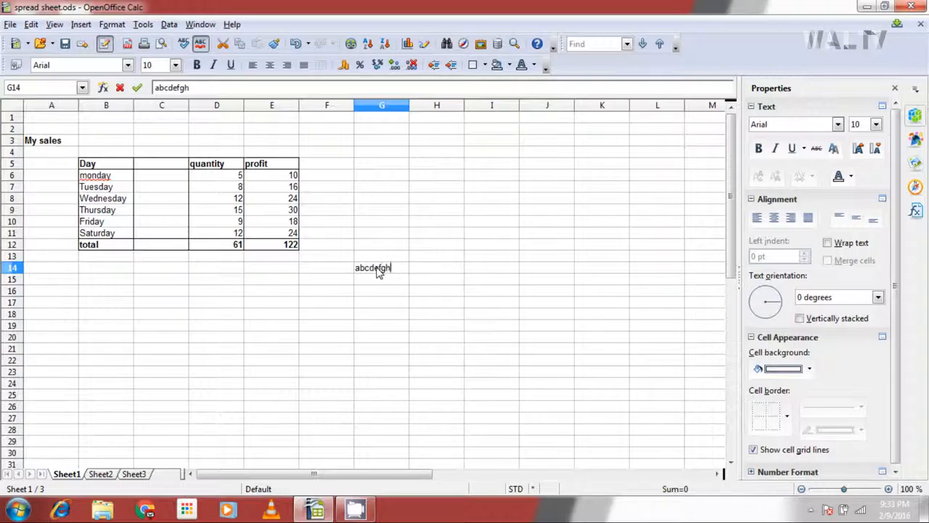
type("ijko")
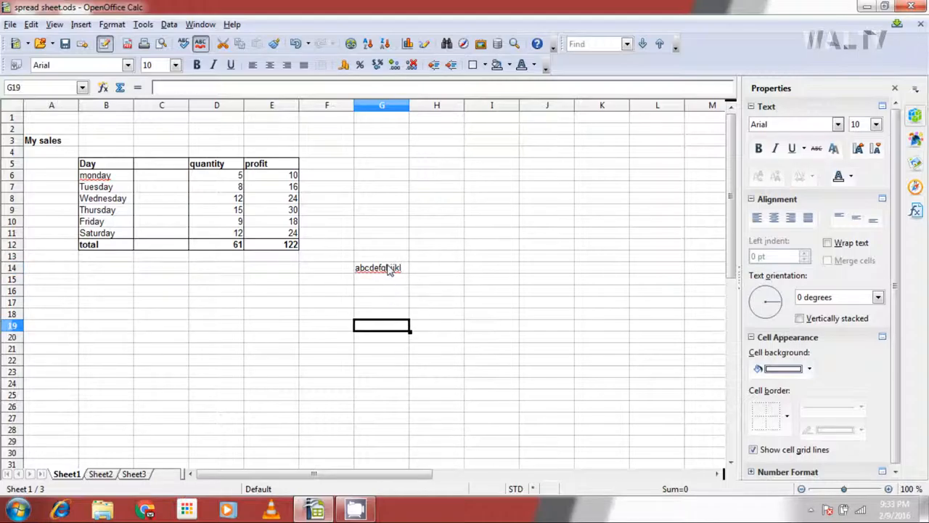
double_click(384, 268)
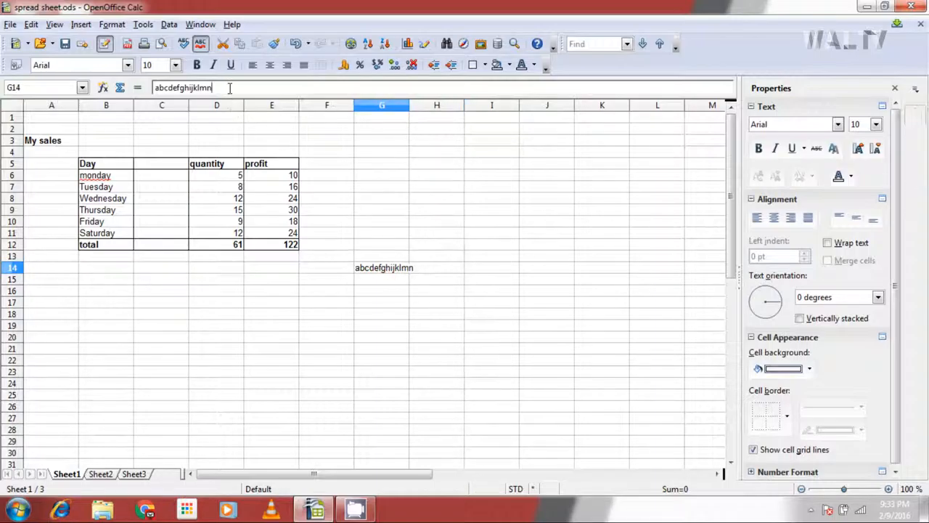
type("opqr")
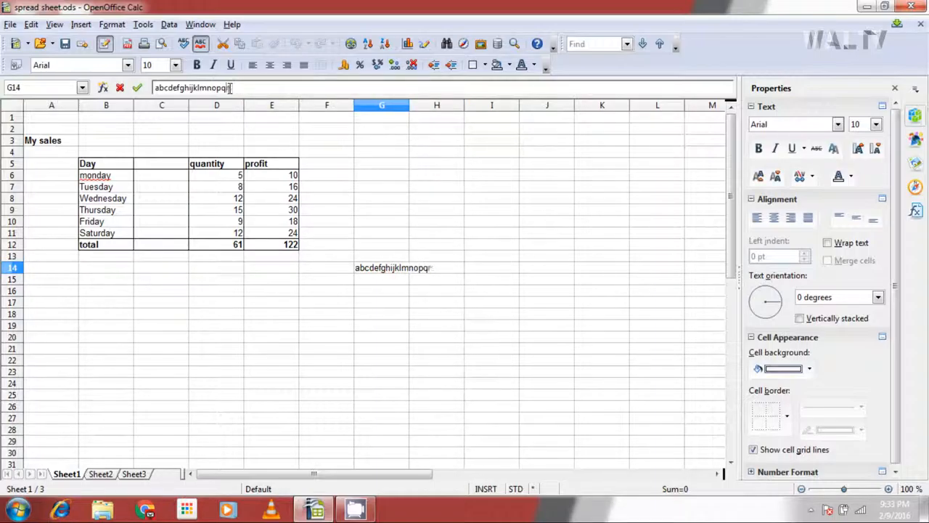
key("Return")
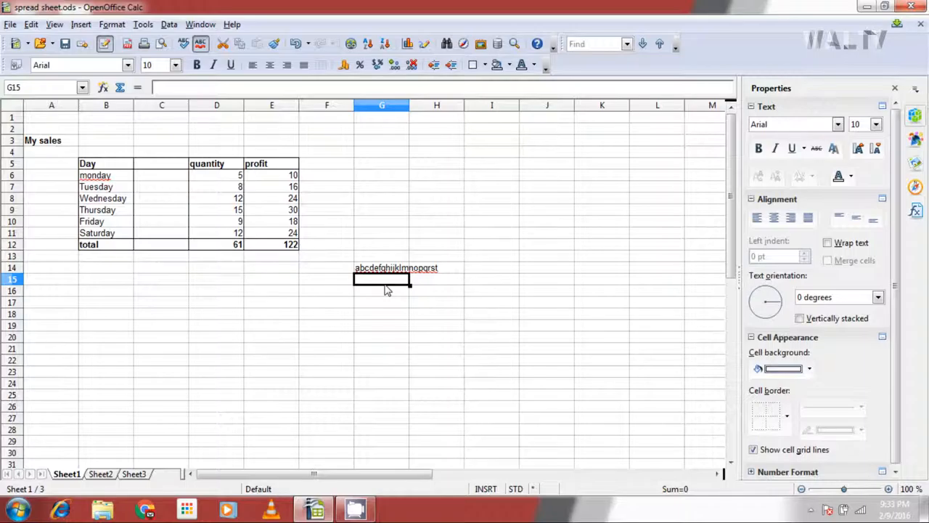
- Overwrite G14 with the shorter string 'adfsgcvsafs'
left_click(381, 267)
type("adfsgcvsafs")
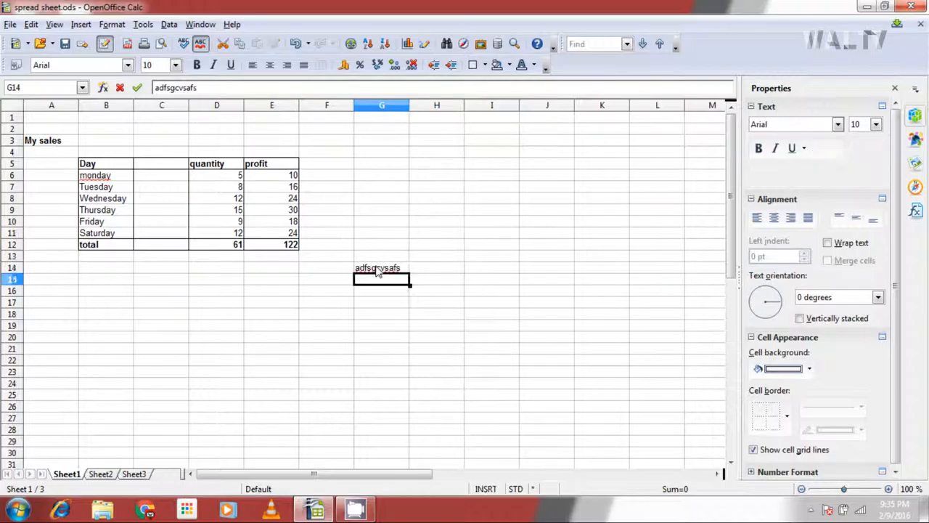
key("Return")
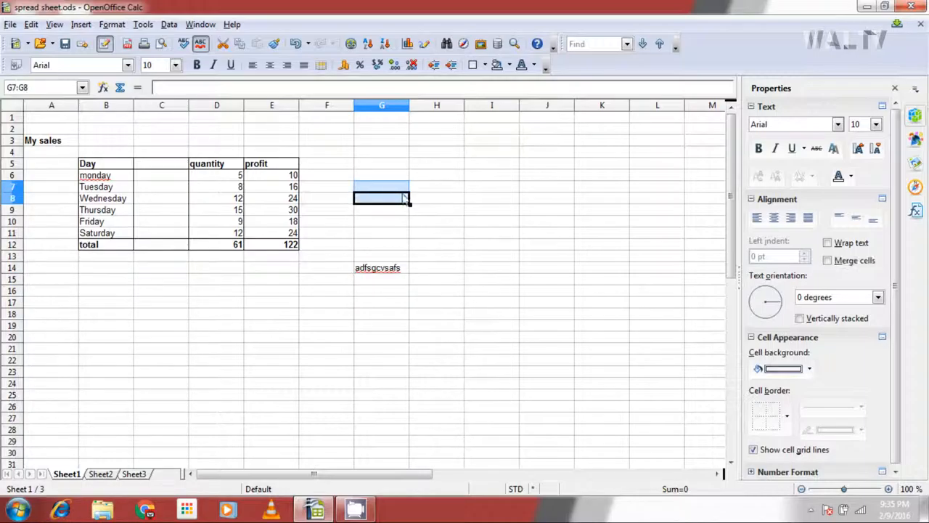
- Select G7:I8 and start entering the sample values beginning with 1
left_click_drag(382, 198, 493, 198)
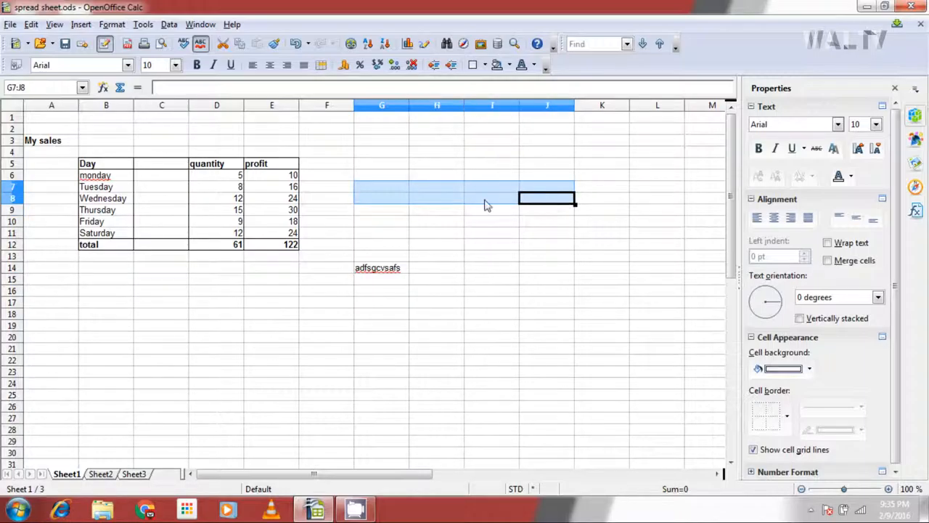
left_click(382, 186)
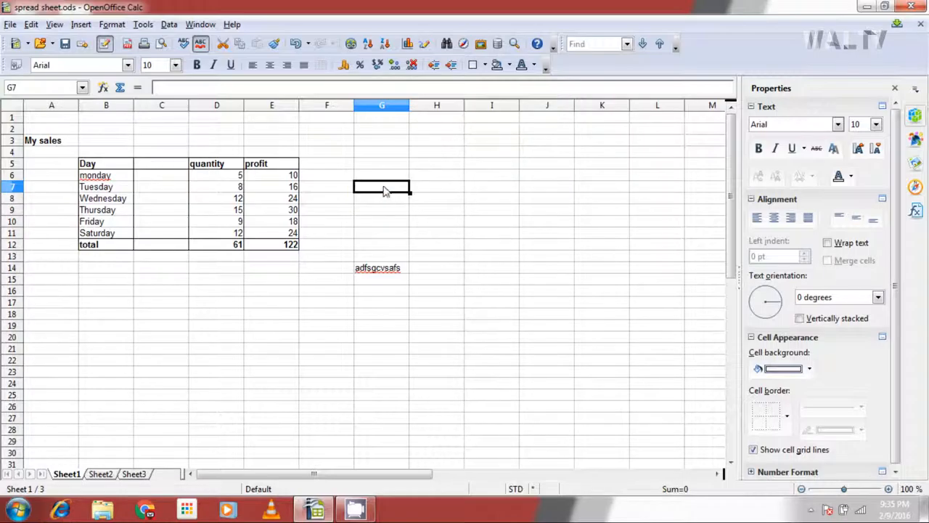
left_click_drag(380, 186, 492, 198)
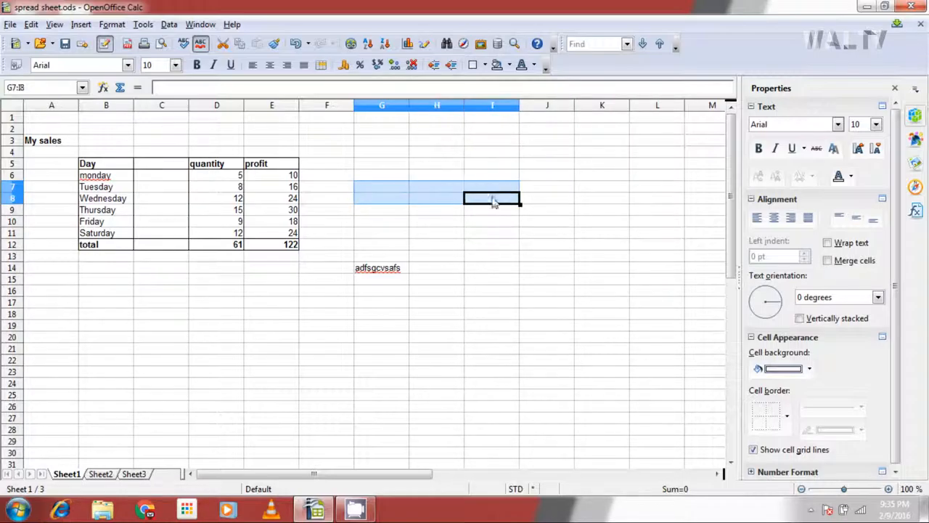
type("1")
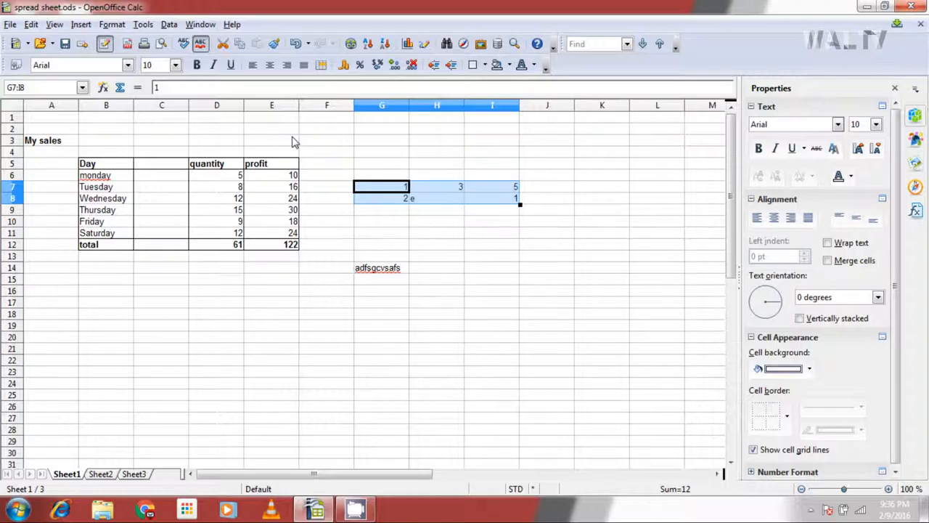
- Insert a blank row above Wednesday via the row 8 header, then select D9
left_click(327, 198)
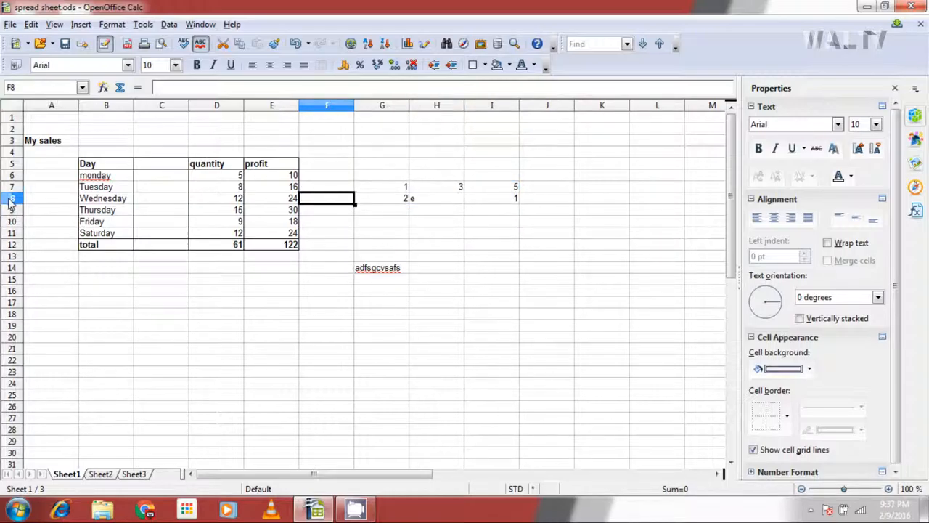
right_click(12, 198)
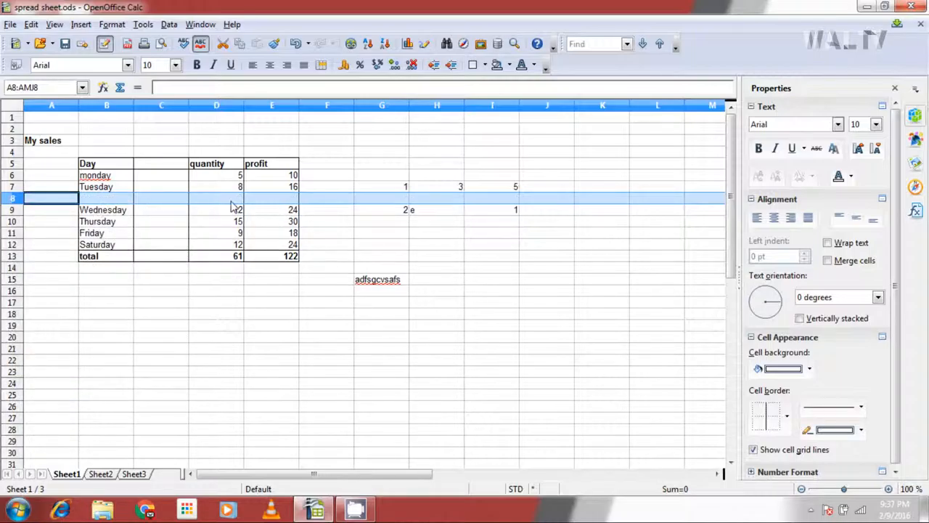
mouse_move(575, 203)
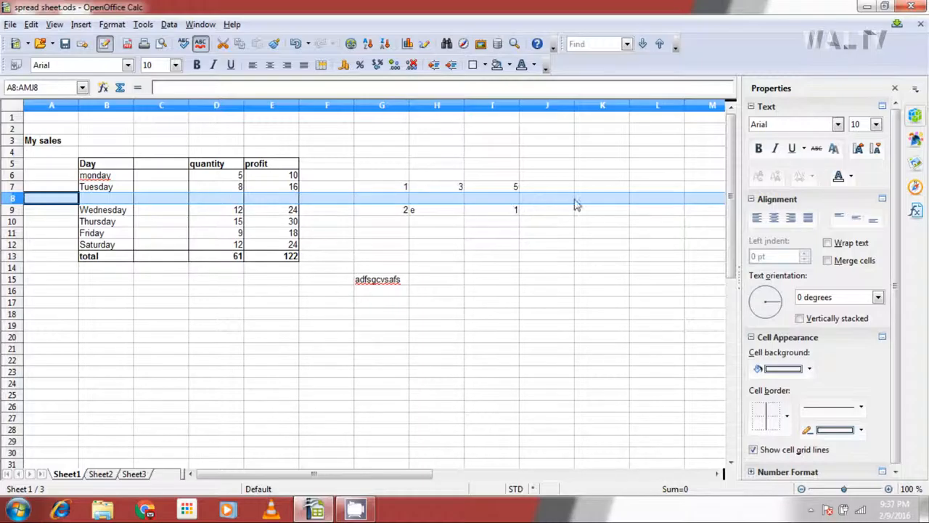
left_click(217, 210)
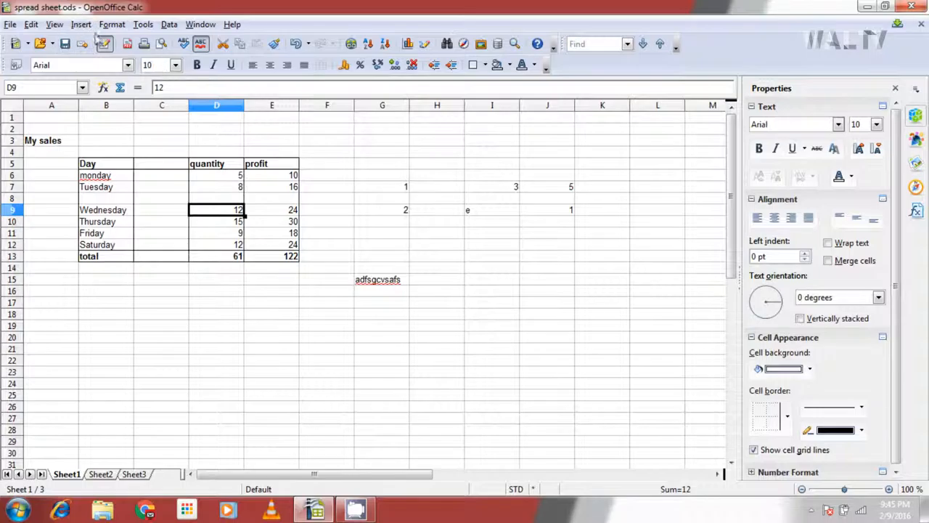
- Insert a blank cell at D9 shifting the quantity values down
left_click(82, 23)
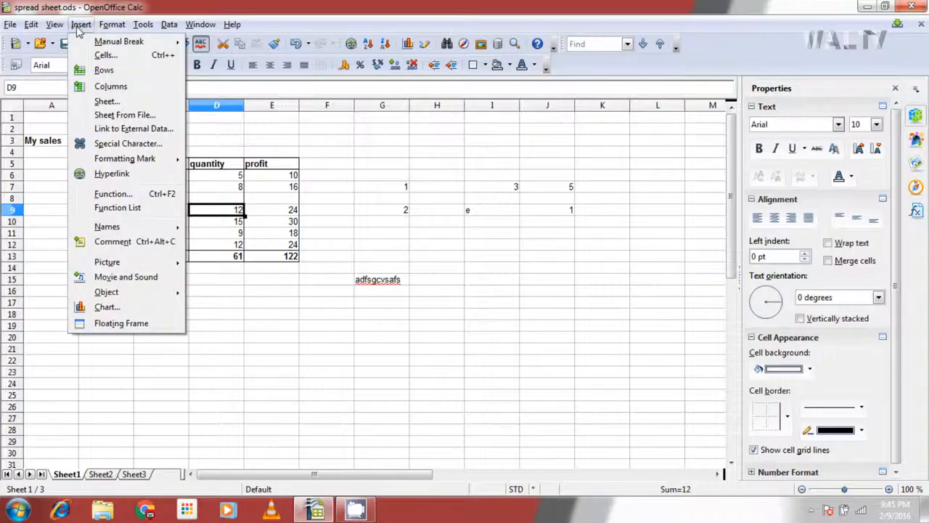
left_click(105, 55)
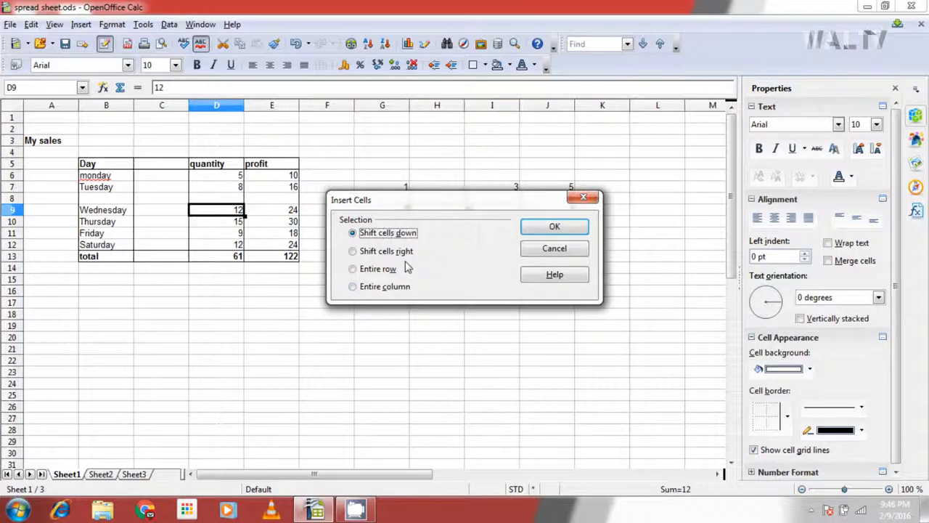
mouse_move(212, 267)
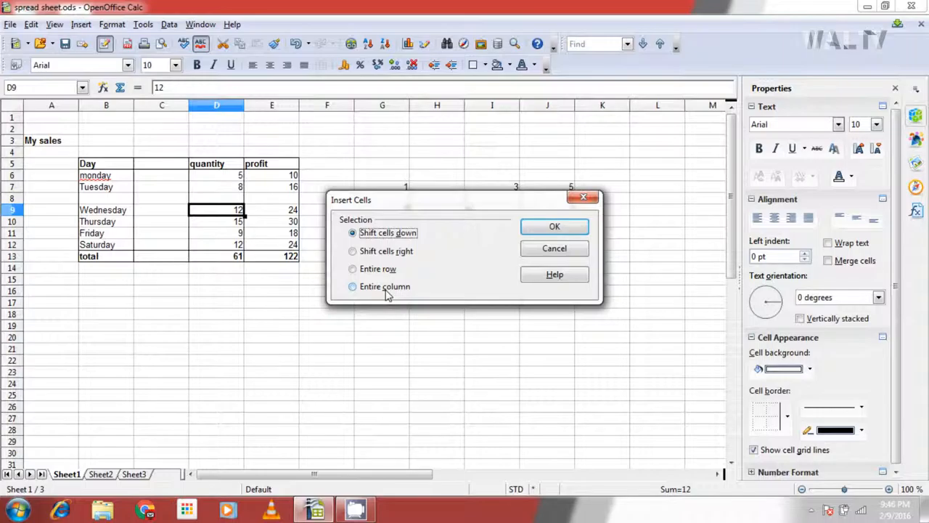
left_click(555, 226)
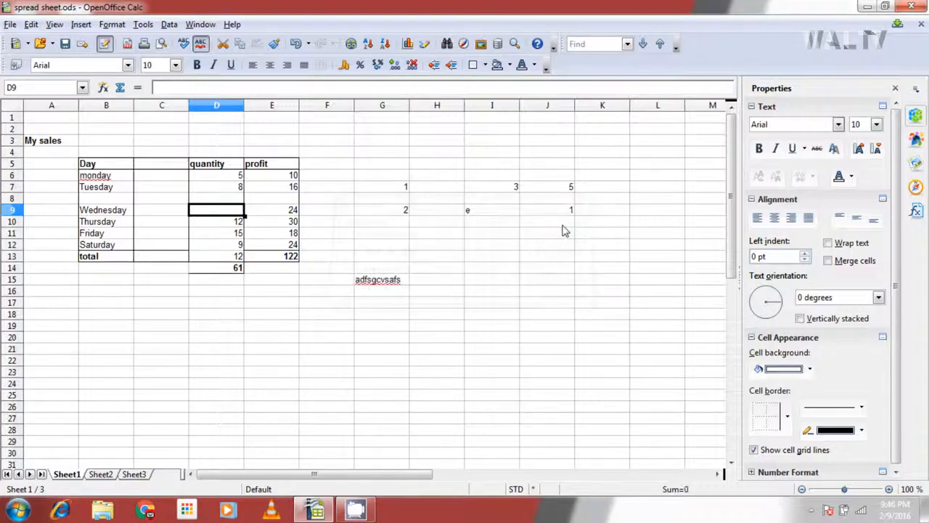
mouse_move(221, 230)
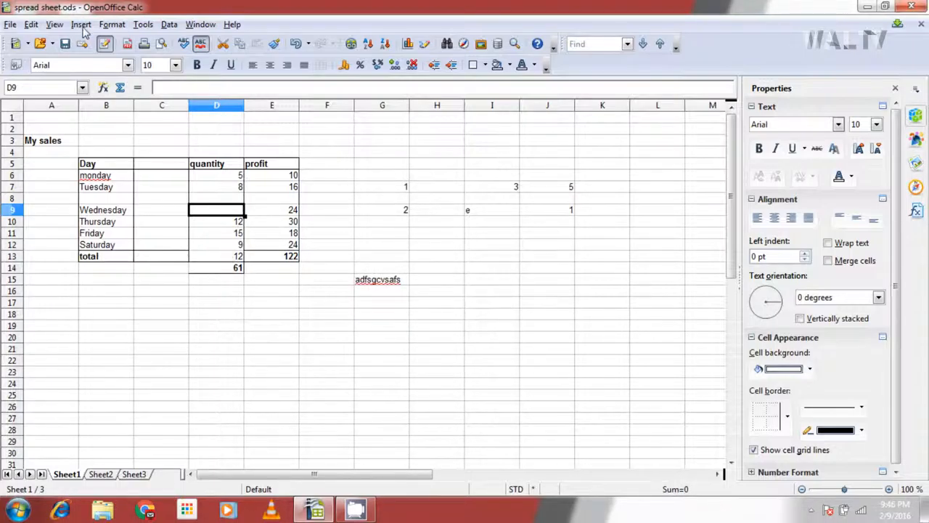
- Insert another blank cell at D9 shifting Wednesday's row entries right
left_click(81, 23)
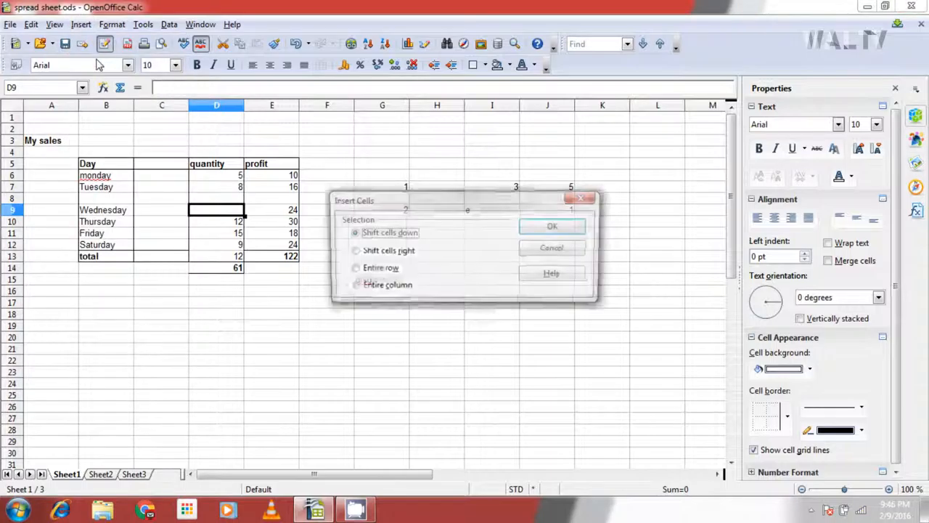
left_click(353, 249)
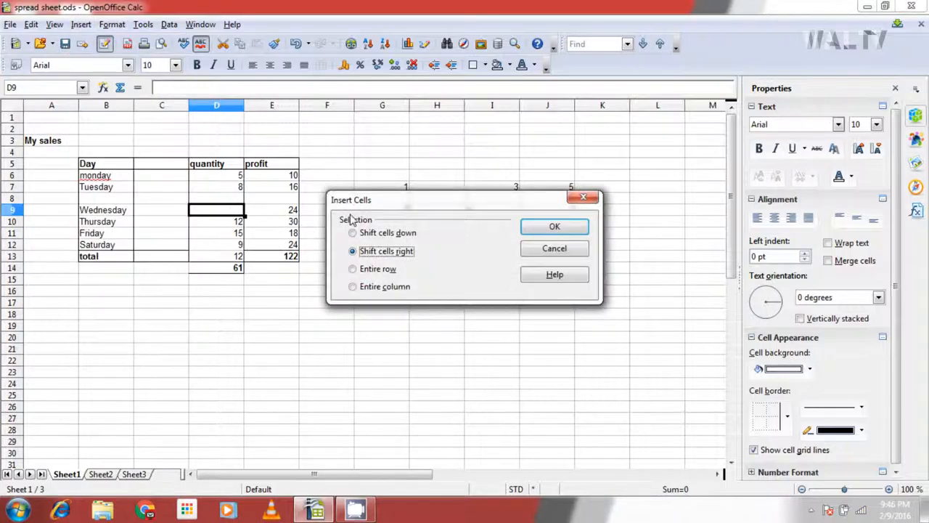
left_click(555, 227)
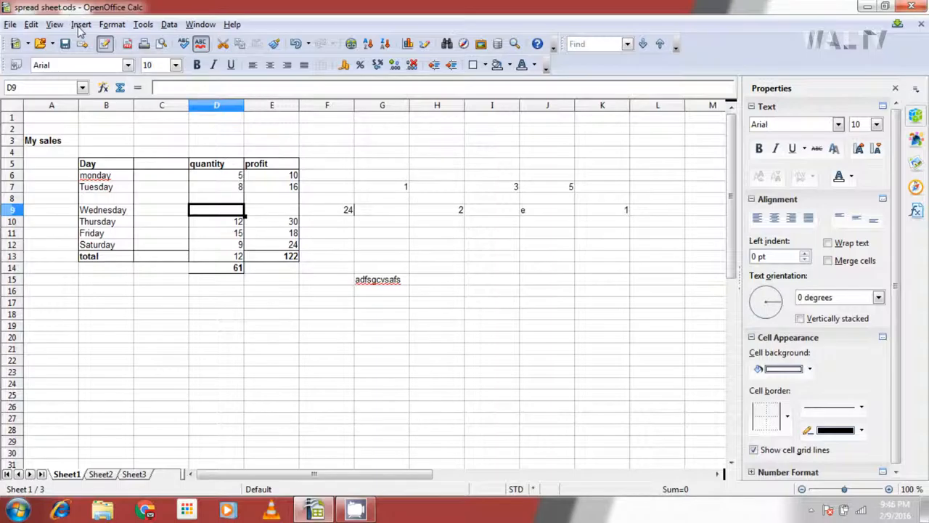
- Insert an entire blank row above Wednesday via Insert > Cells
left_click(81, 24)
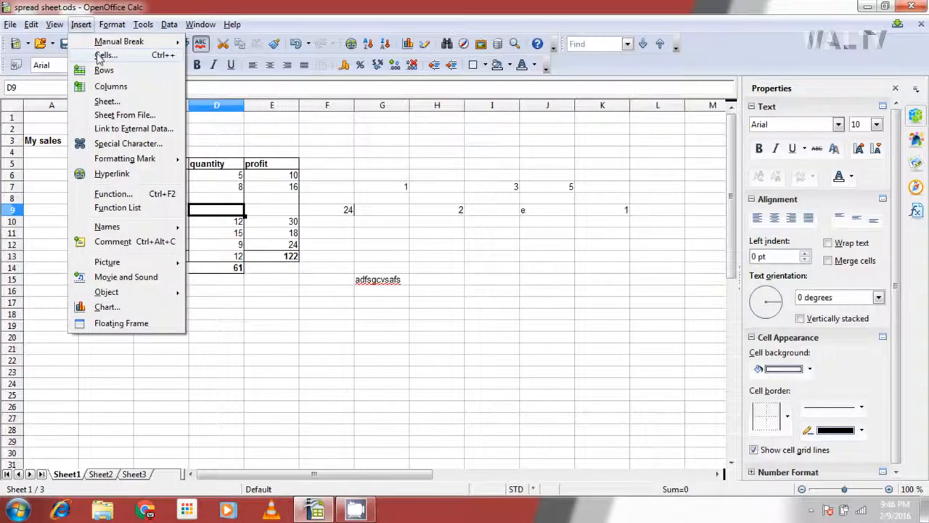
left_click(105, 55)
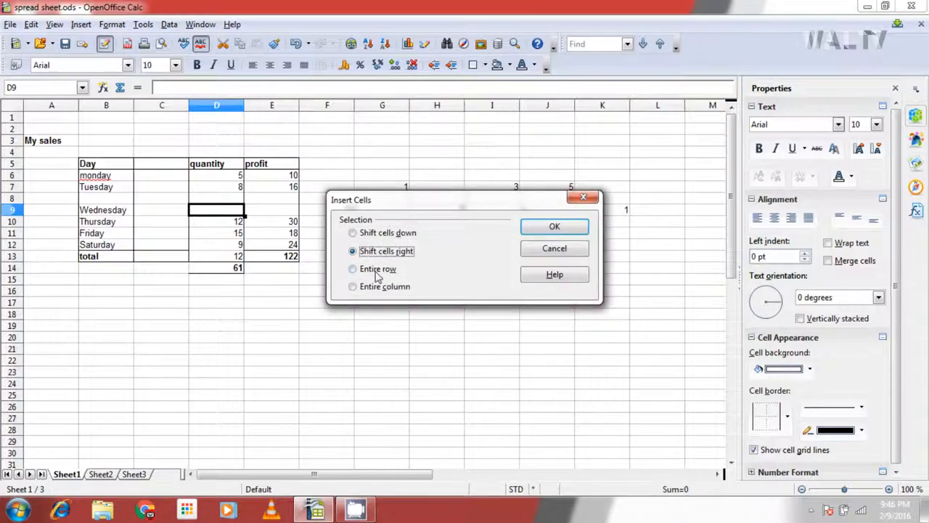
left_click(353, 269)
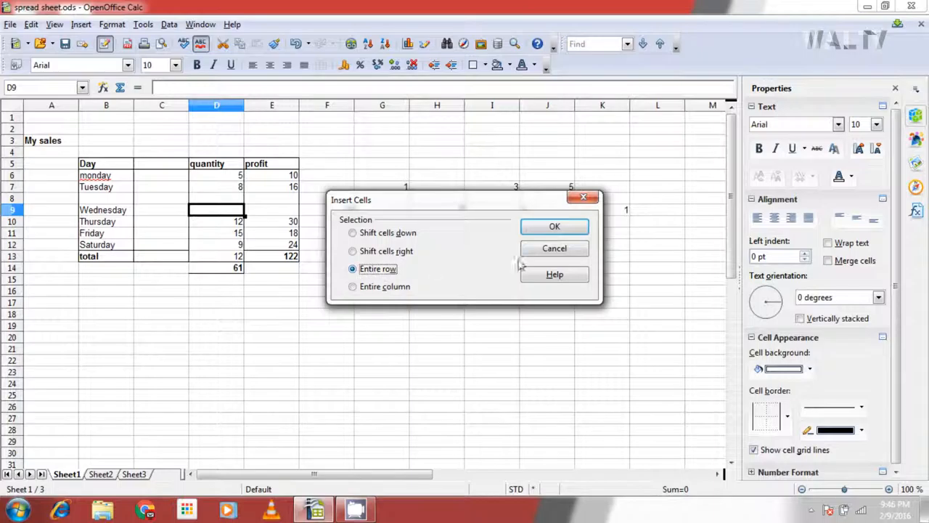
left_click(555, 226)
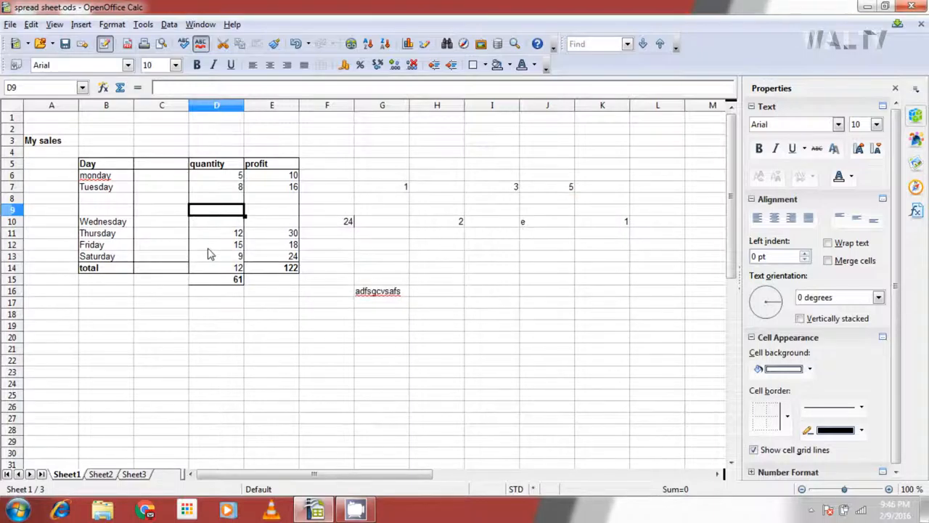
mouse_move(66, 231)
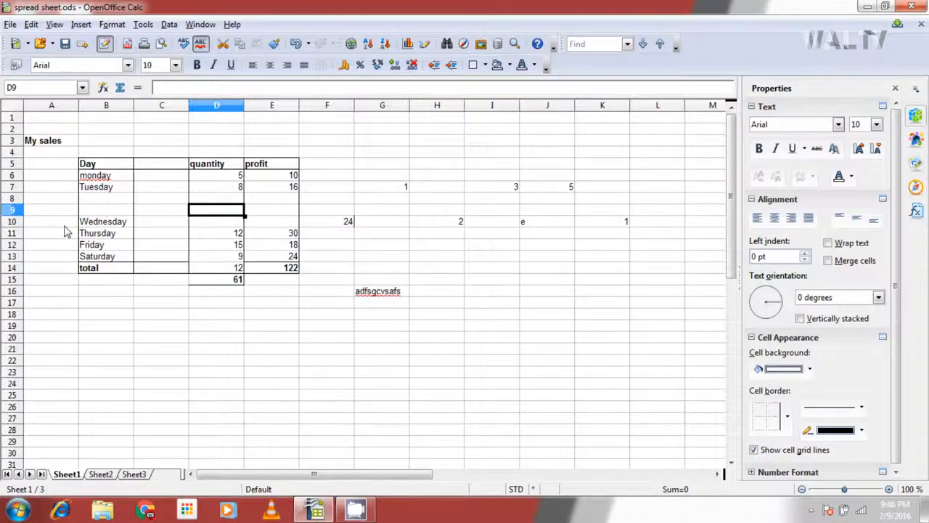
mouse_move(327, 221)
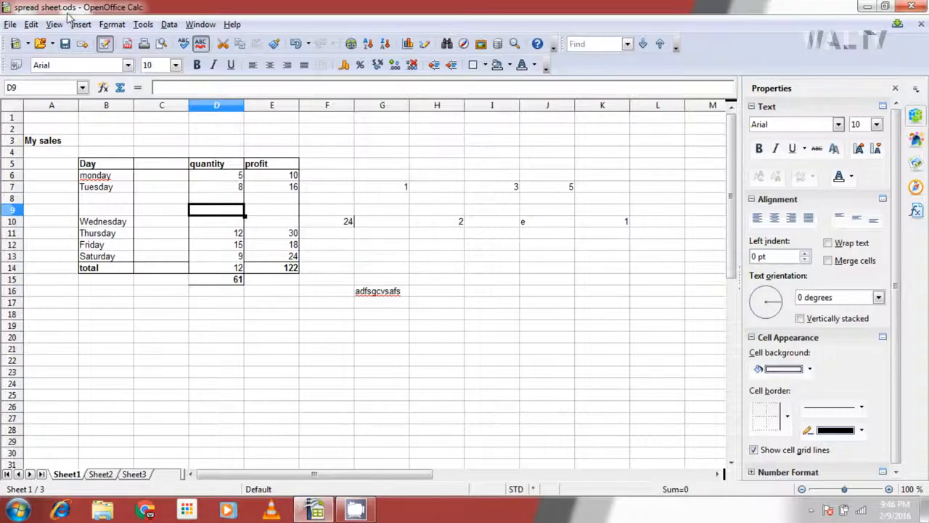
- Insert an entire blank column D before the quantity column
left_click(82, 23)
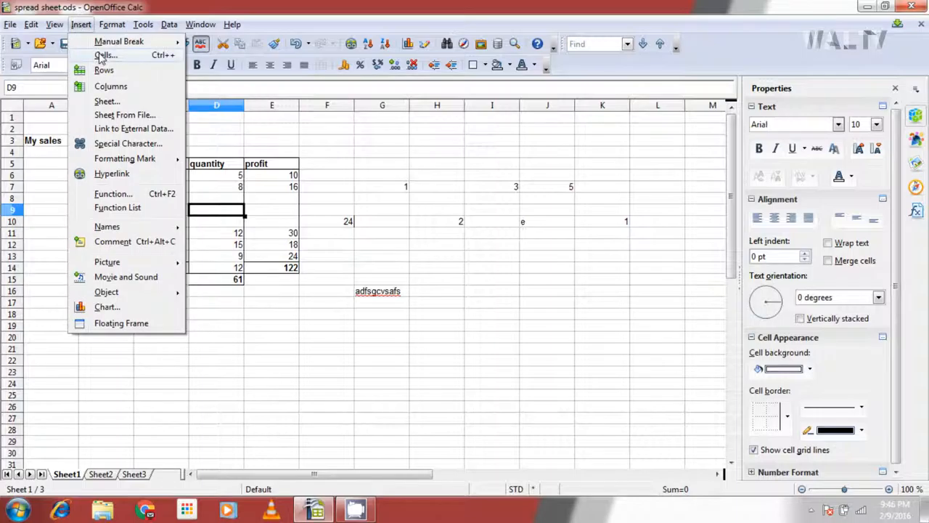
left_click(106, 55)
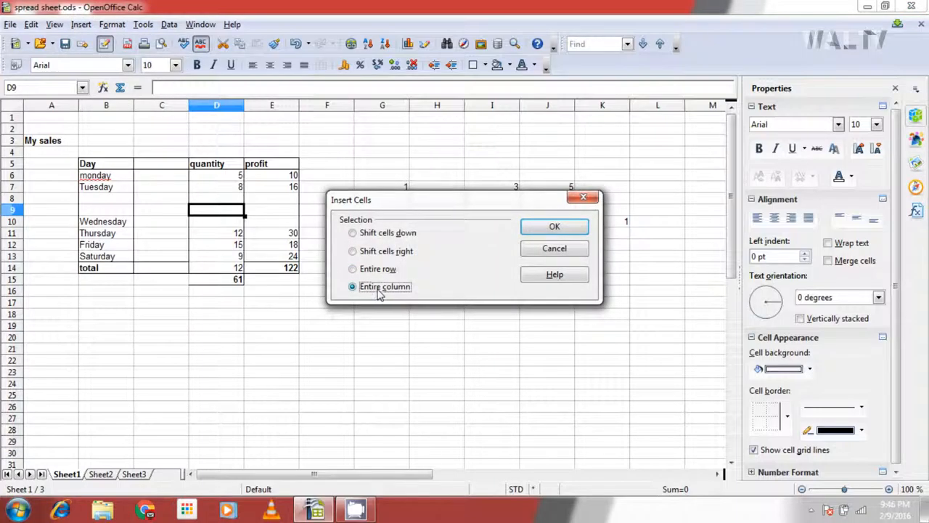
left_click(555, 227)
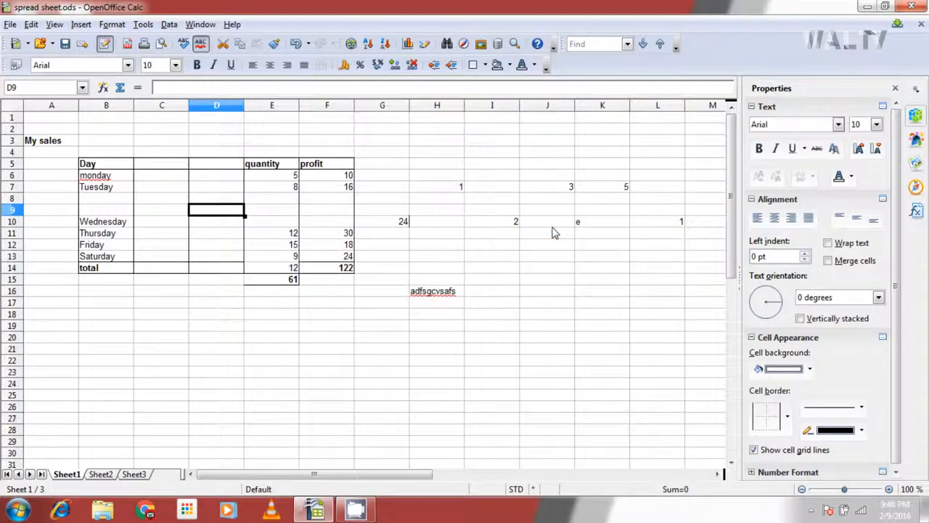
mouse_move(283, 197)
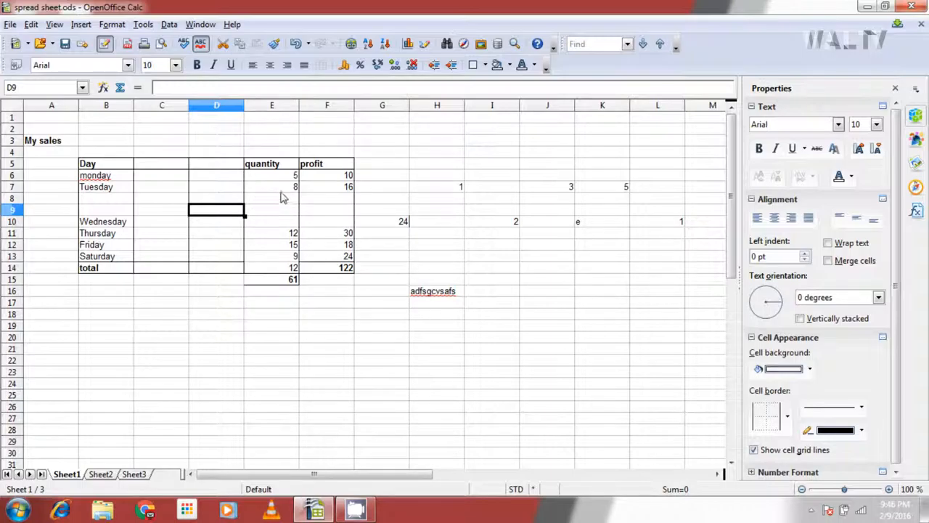
mouse_move(276, 226)
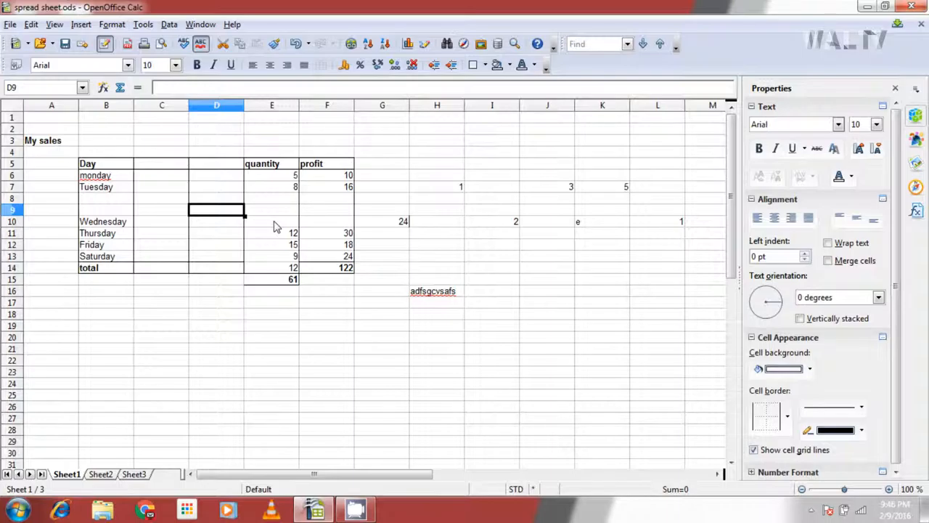
mouse_move(290, 293)
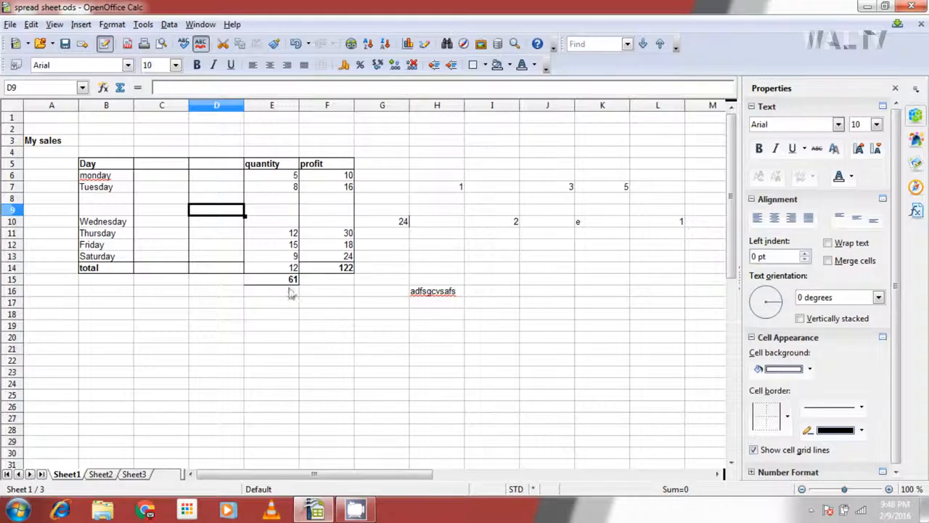
mouse_move(17, 215)
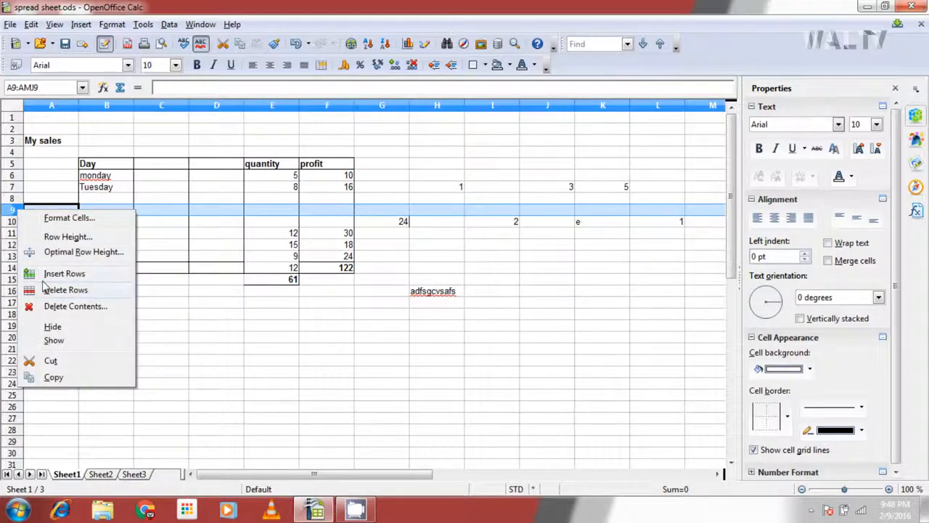
- Delete the blank row 9 and open options for the blank column D
left_click(63, 289)
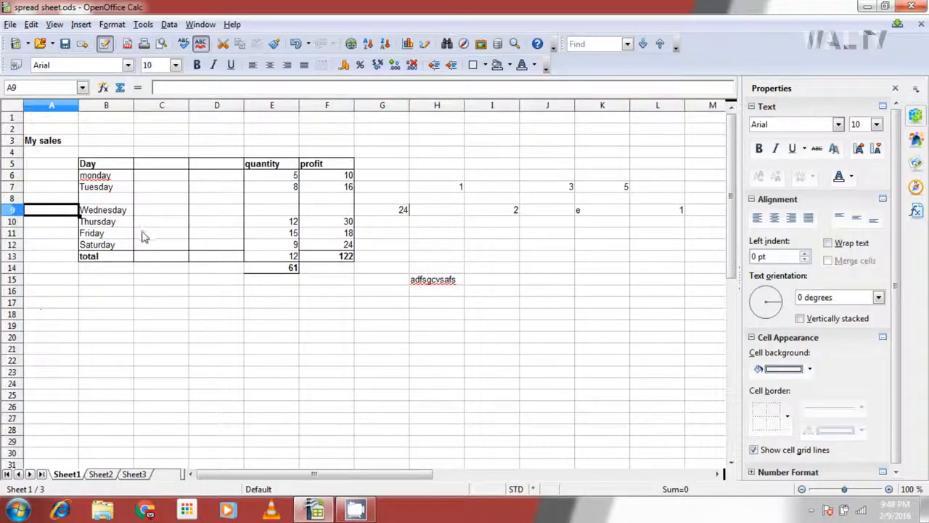
mouse_move(212, 110)
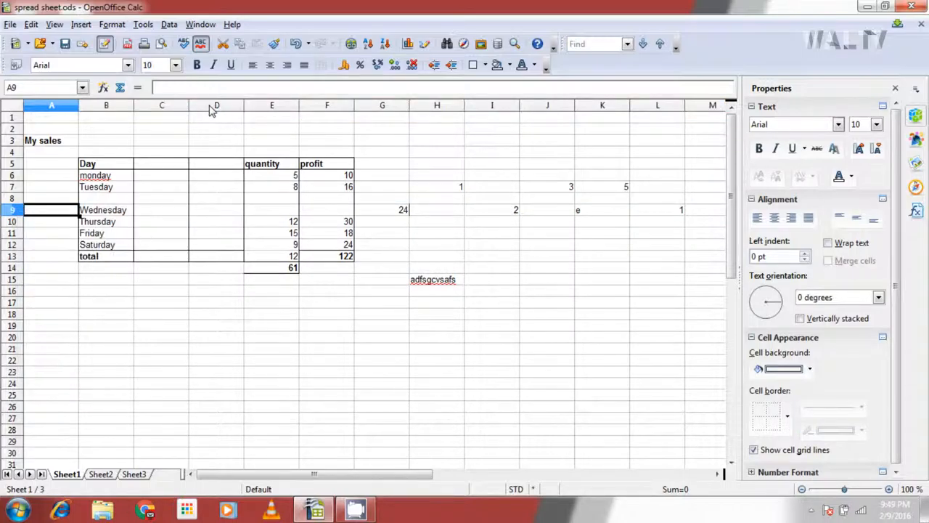
right_click(216, 105)
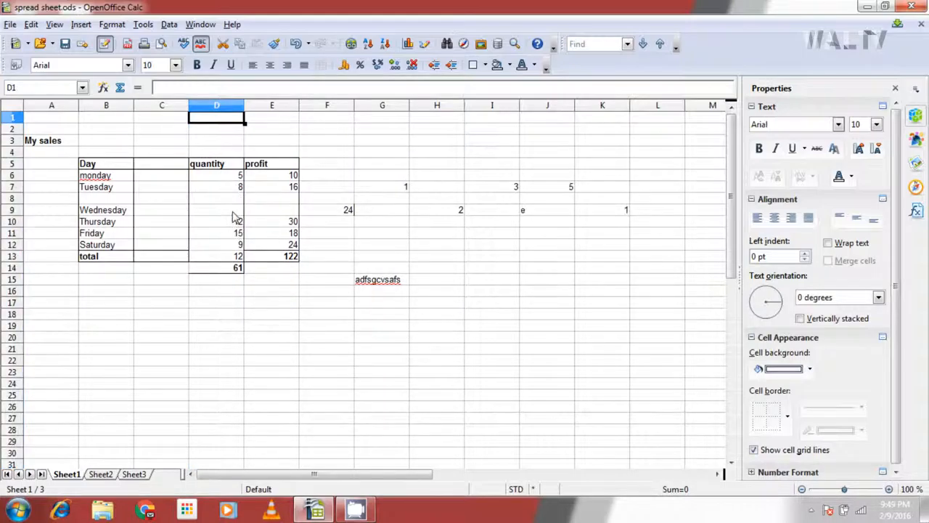
- Delete empty D9 shifting cells up and empty E9 shifting cells left
right_click(217, 209)
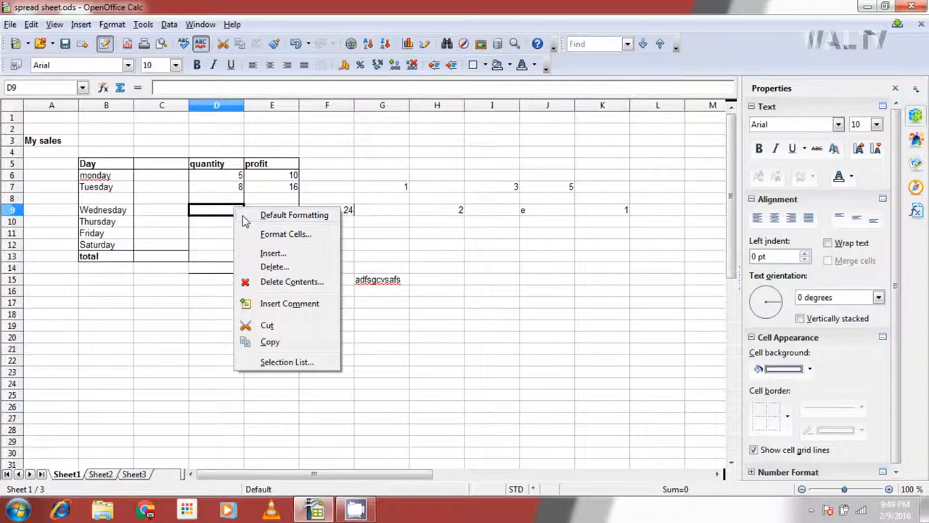
left_click(274, 267)
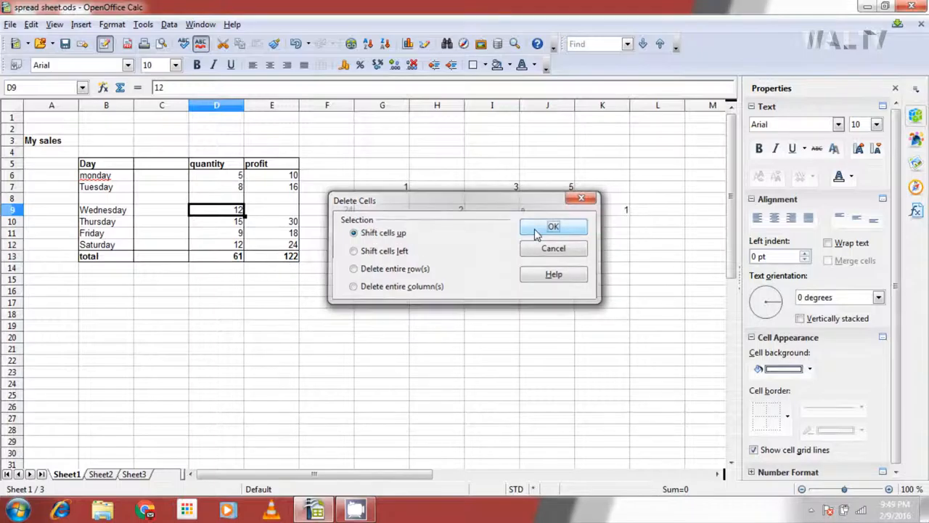
right_click(271, 209)
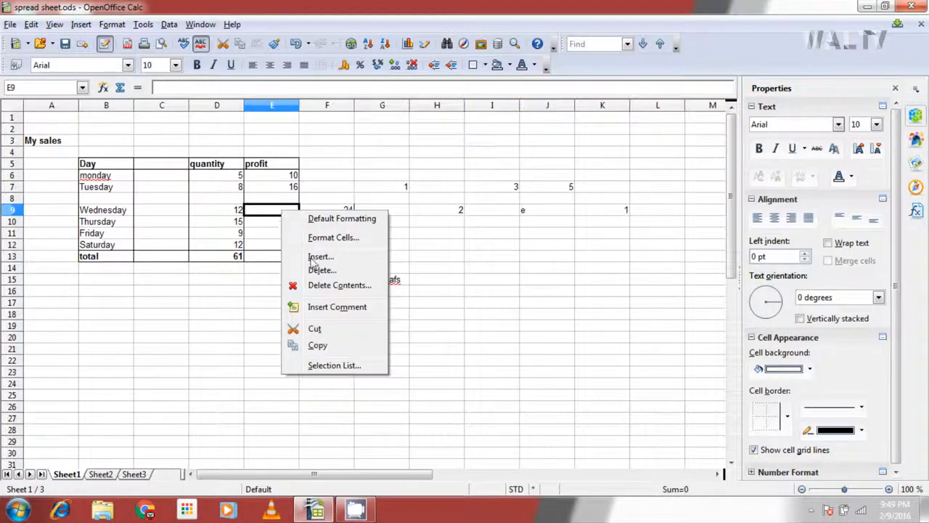
left_click(322, 269)
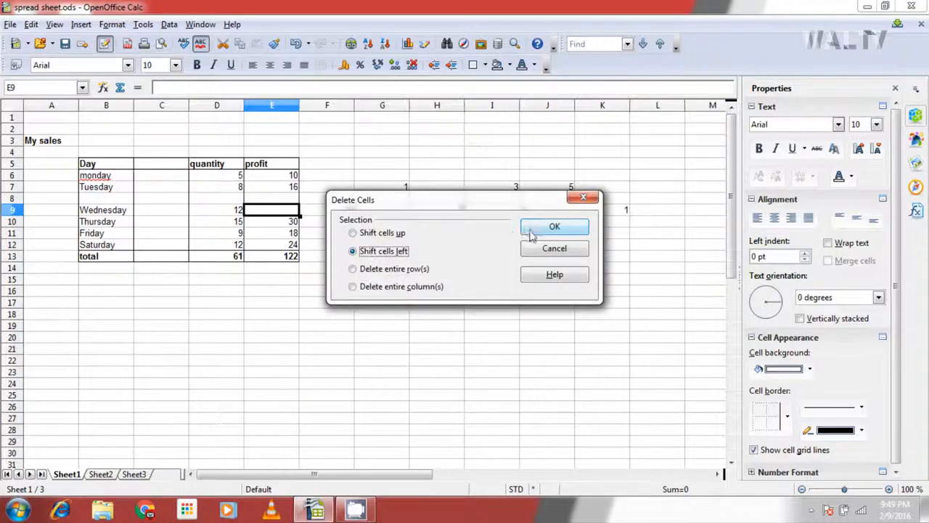
left_click(555, 227)
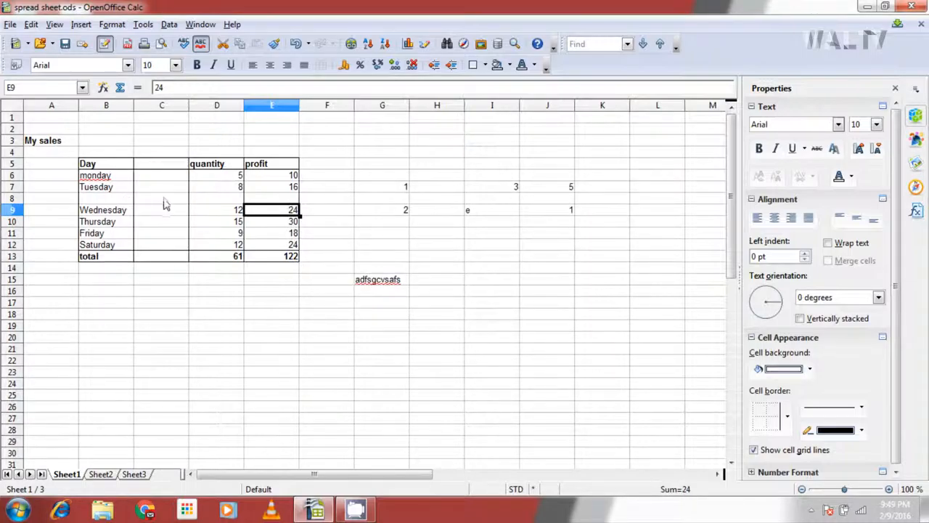
- Delete the entire blank row 8 and the entire blank column C
right_click(161, 198)
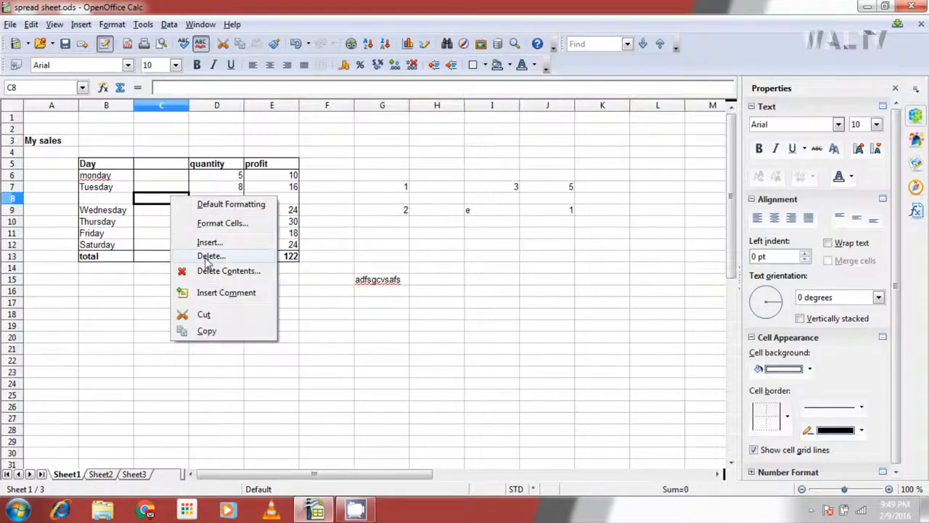
left_click(212, 256)
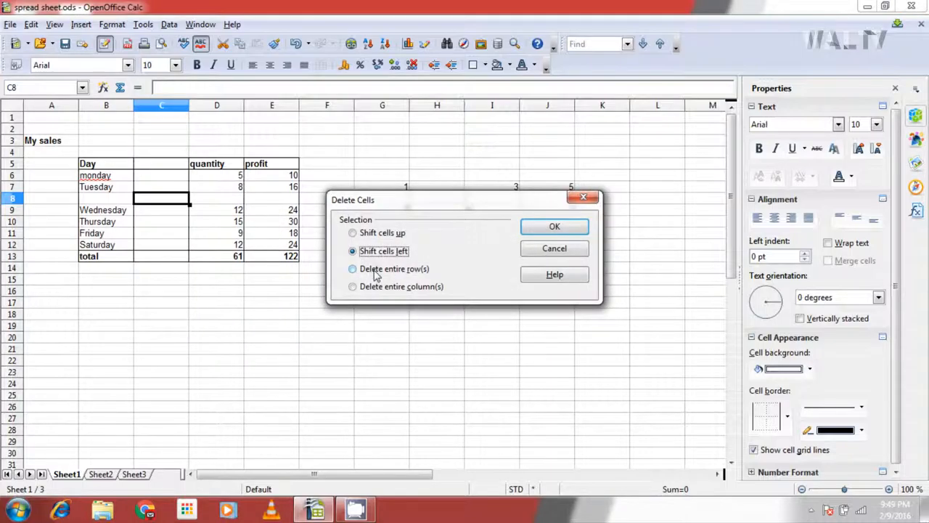
left_click(555, 226)
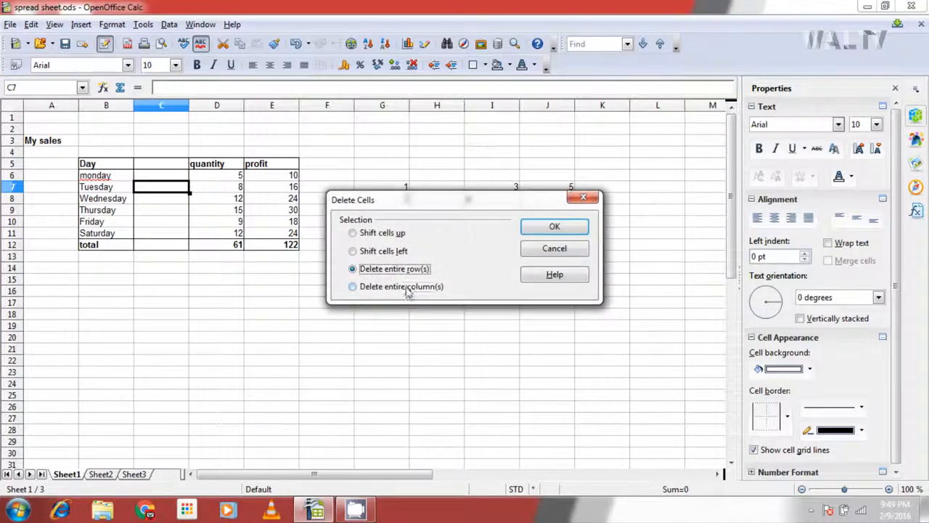
left_click(555, 226)
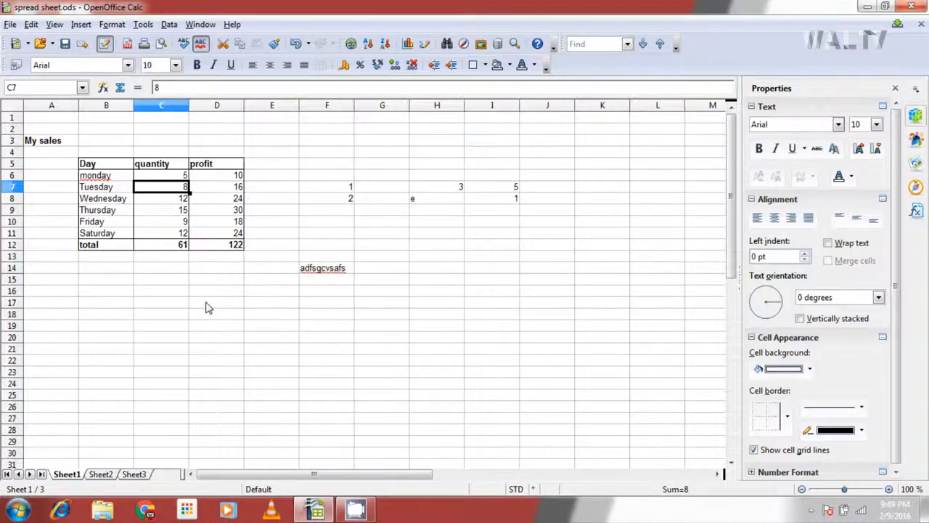